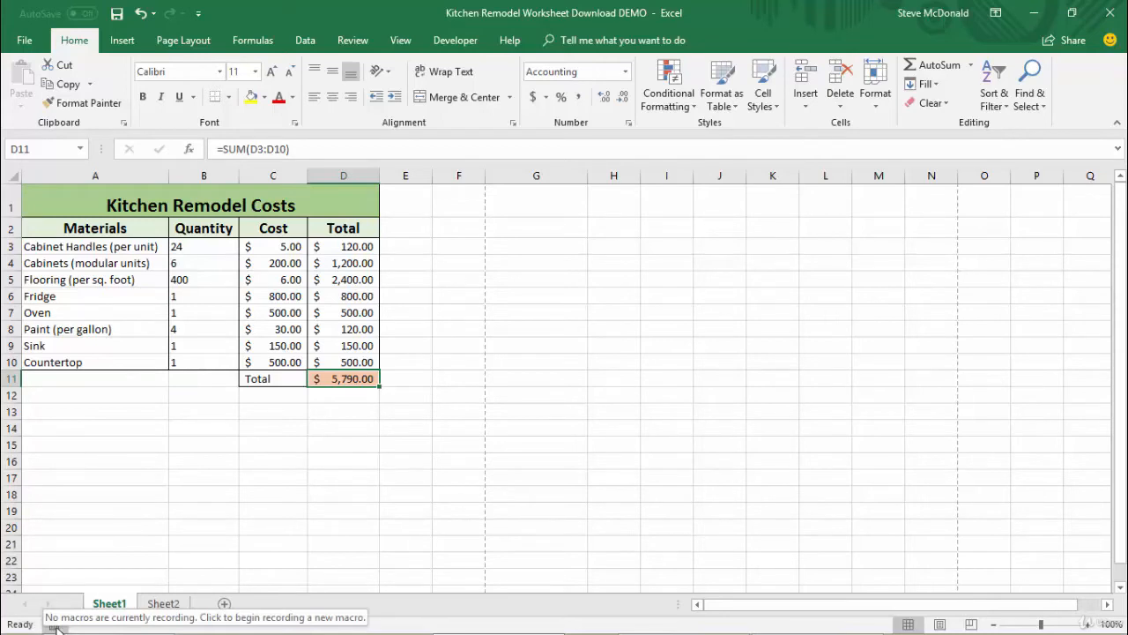
pyautogui.moveTo(645, 626)
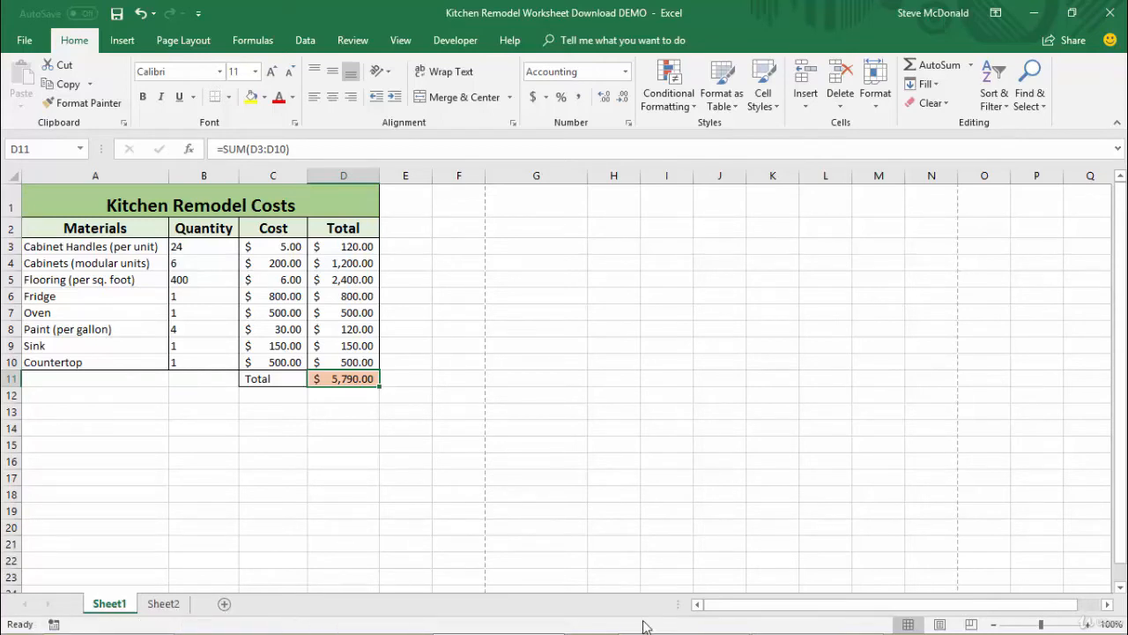
pyautogui.moveTo(908, 624)
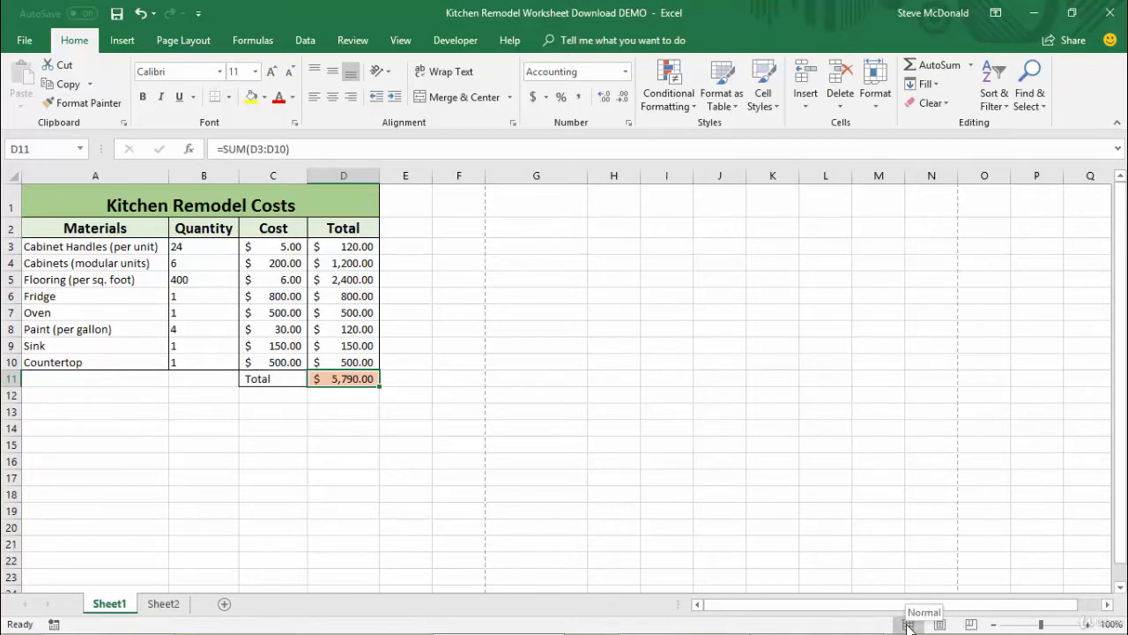
# Step: Preview the worksheet in Page Layout and Page Break views, then return to Normal view
pyautogui.click(940, 624)
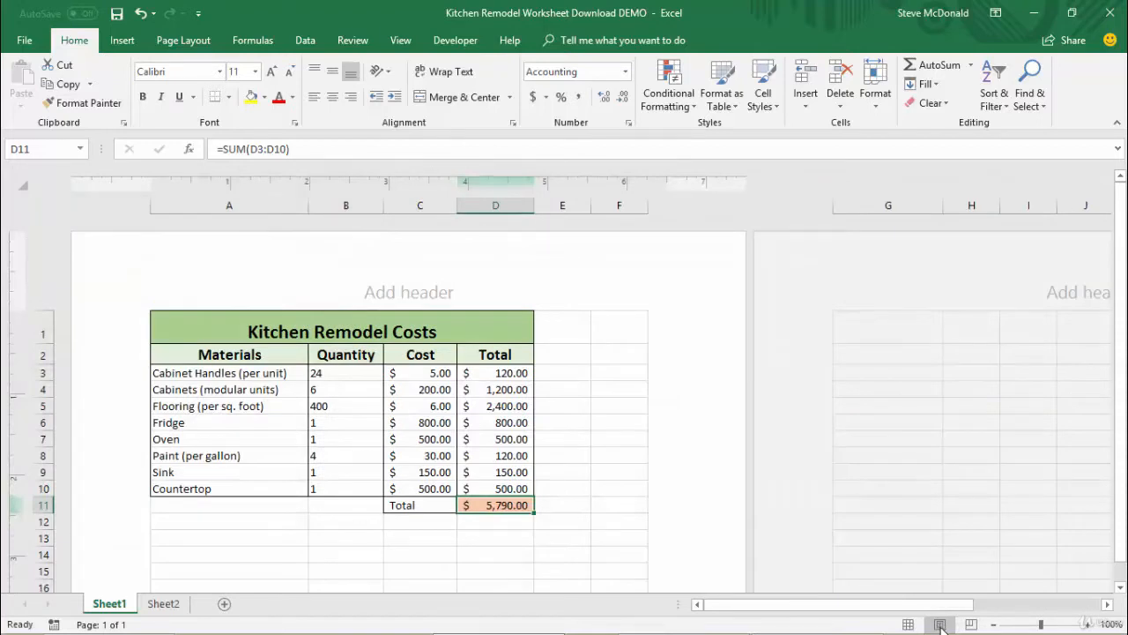
pyautogui.moveTo(970, 624)
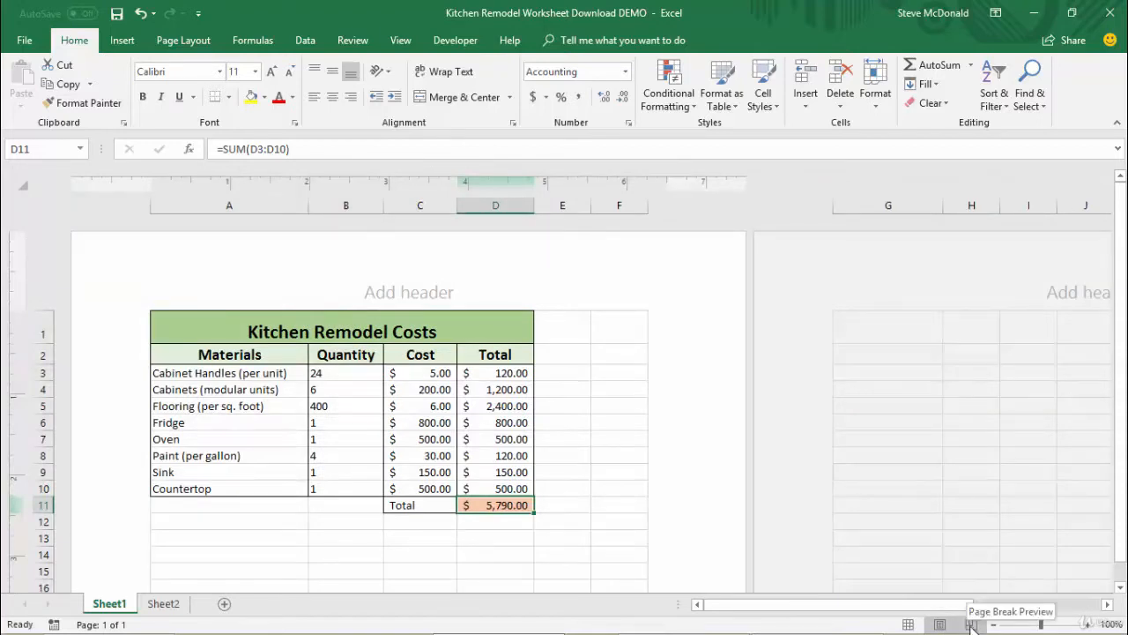
pyautogui.click(994, 624)
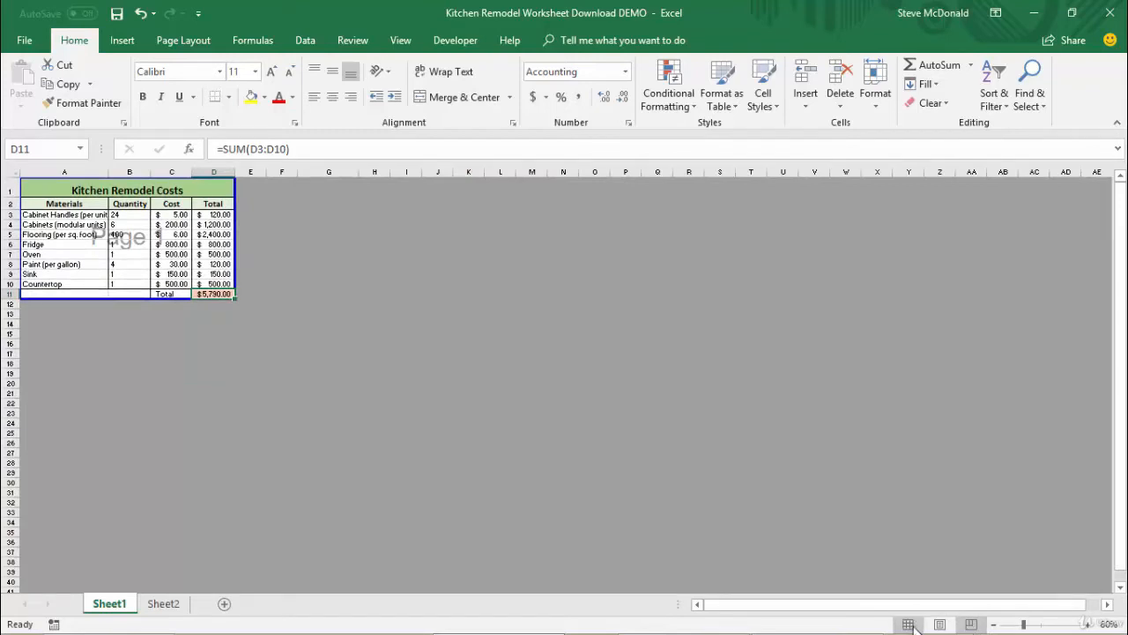
pyautogui.moveTo(1013, 617)
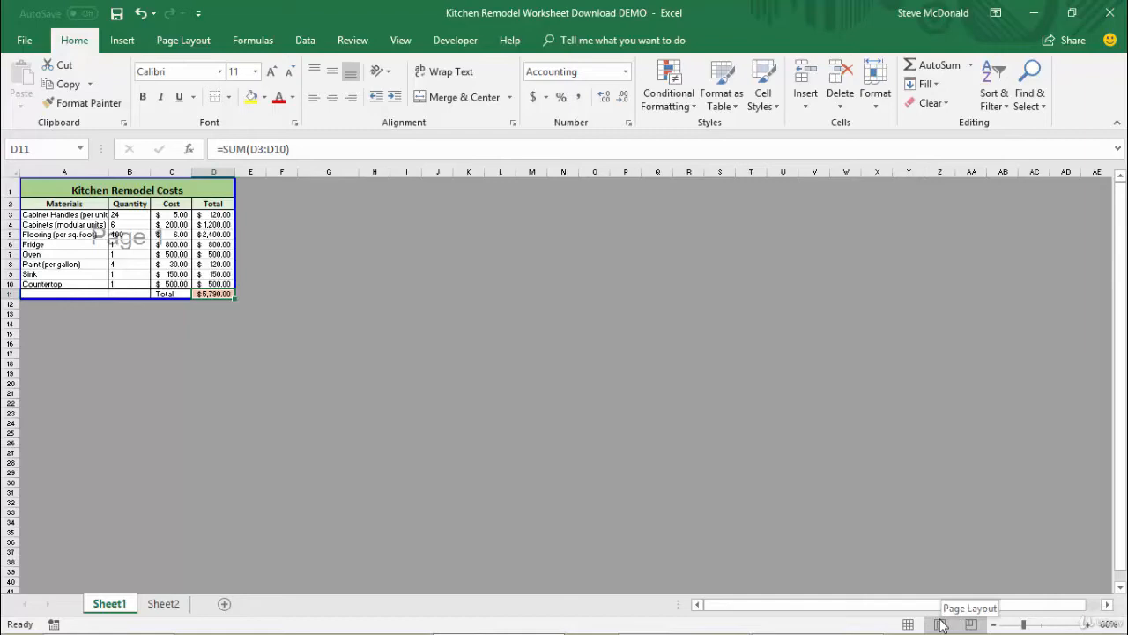
pyautogui.click(908, 624)
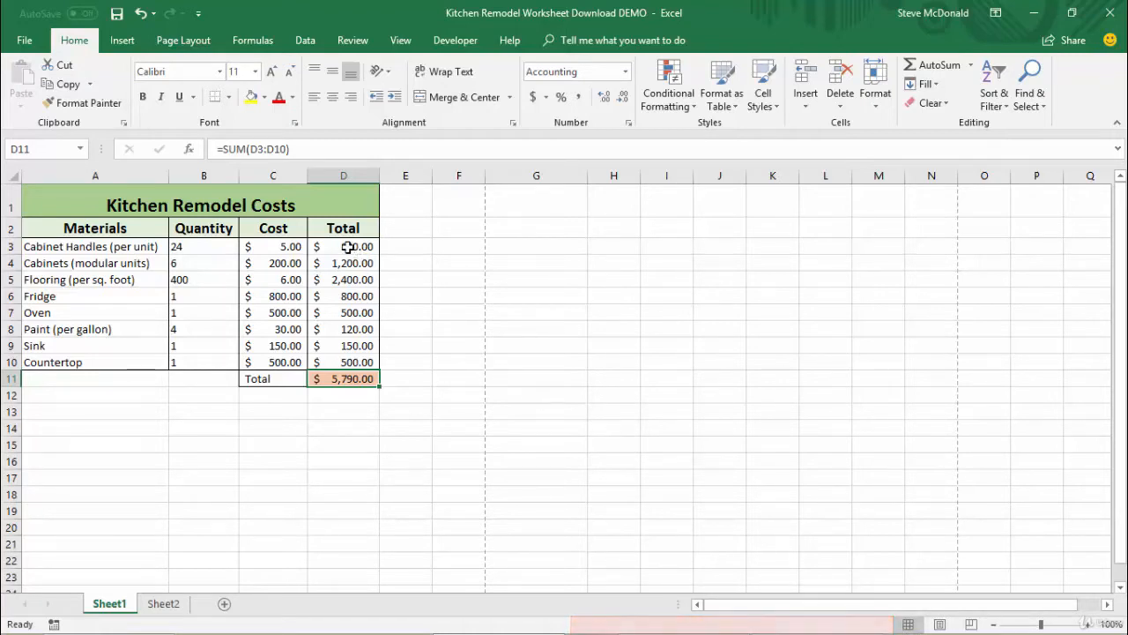
# Step: Select the Total amounts D3:D10 to see average $723.75 and sum $5,790.00
pyautogui.click(342, 247)
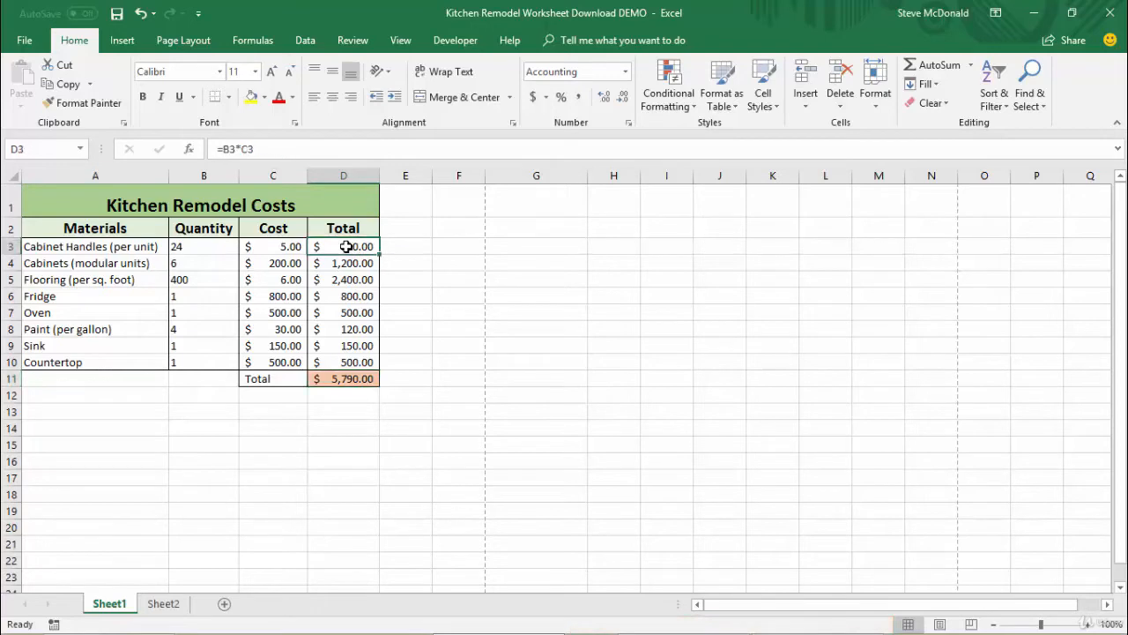
pyautogui.moveTo(342, 246); pyautogui.dragTo(342, 361)
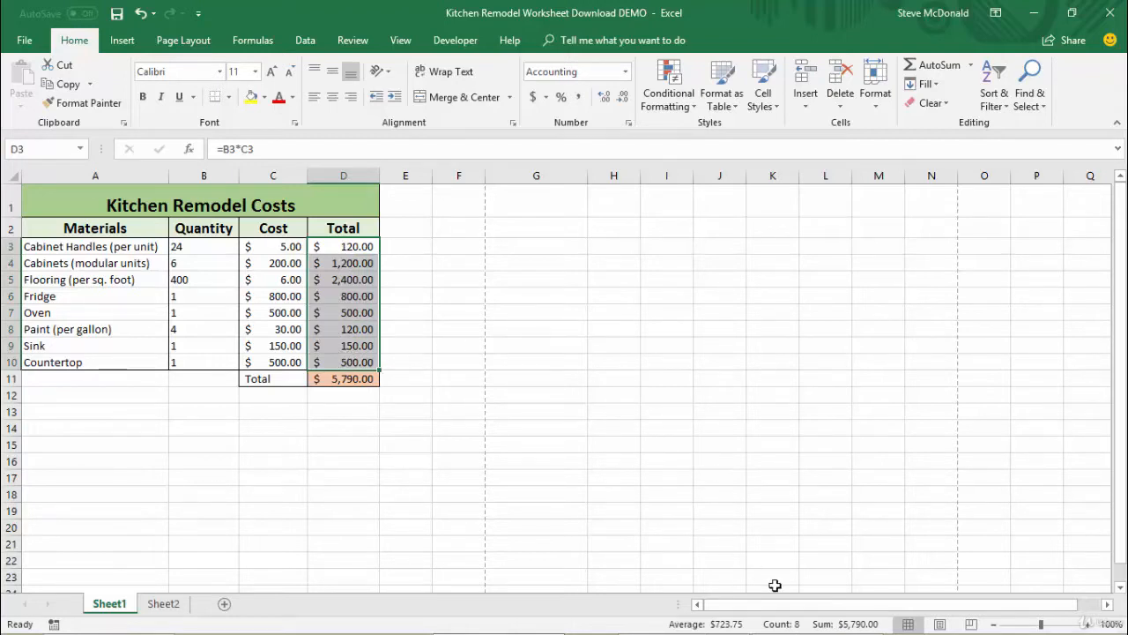
pyautogui.moveTo(775, 624)
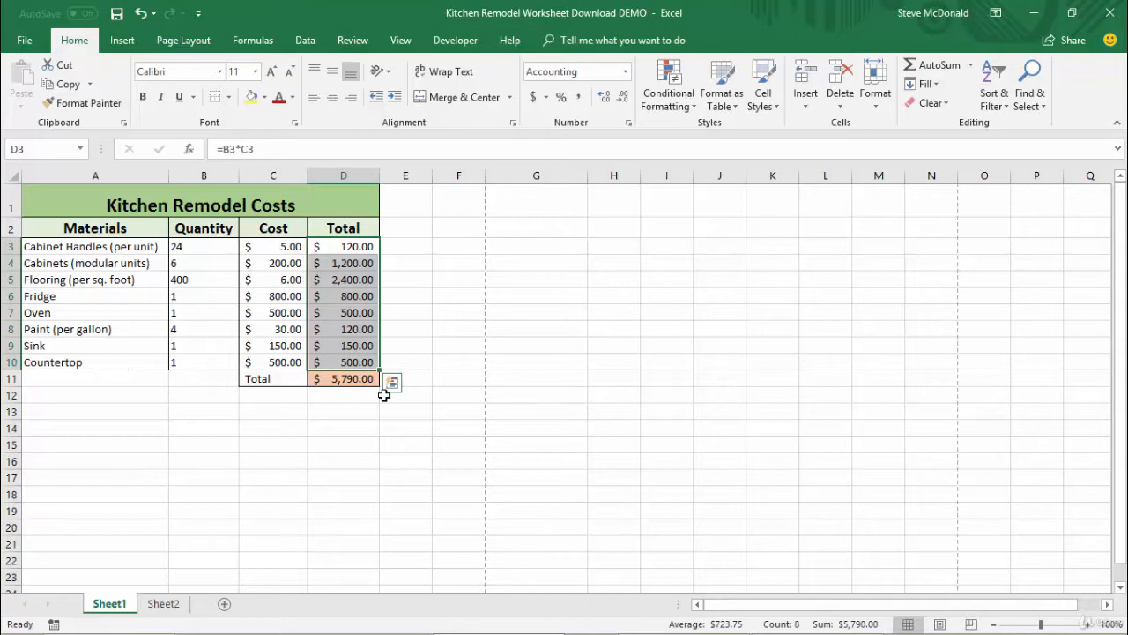
pyautogui.moveTo(786, 543)
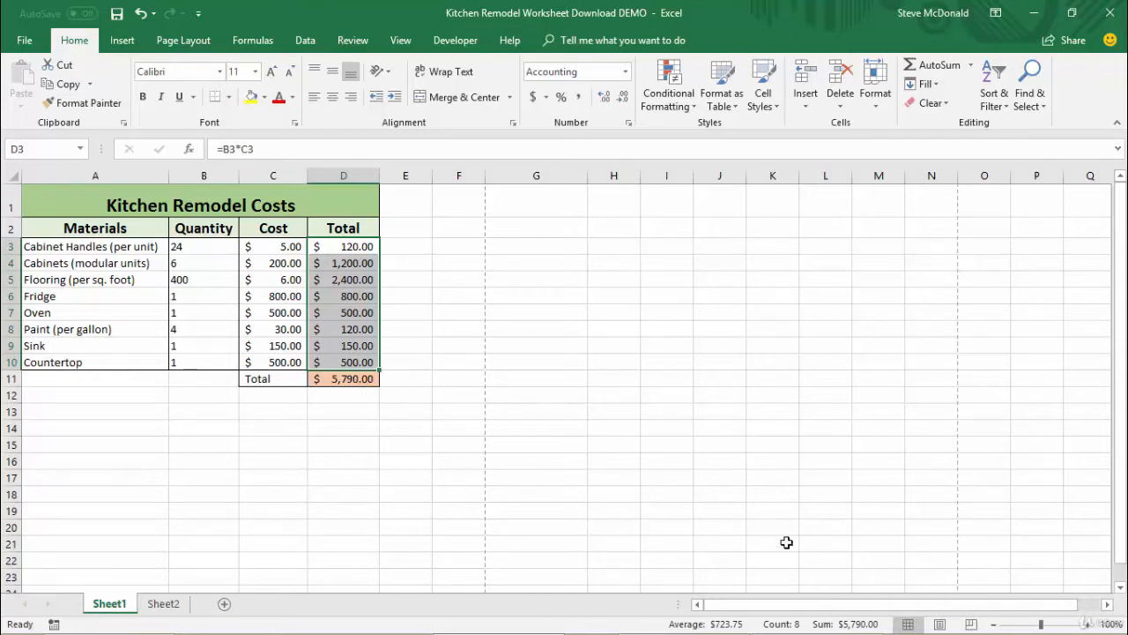
pyautogui.moveTo(867, 513)
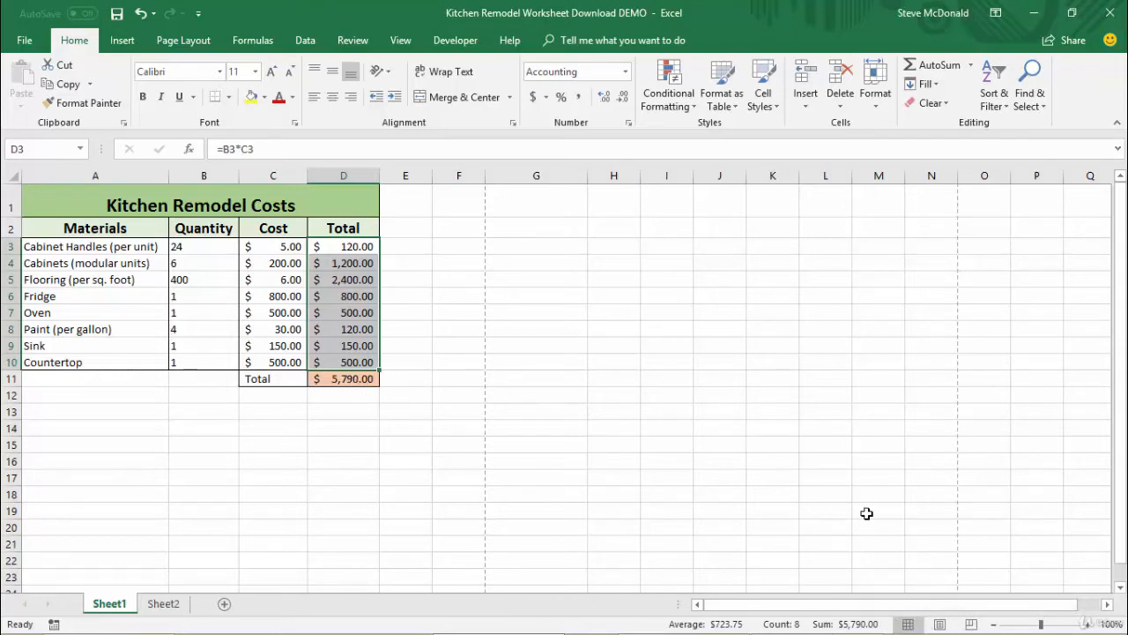
pyautogui.moveTo(769, 430)
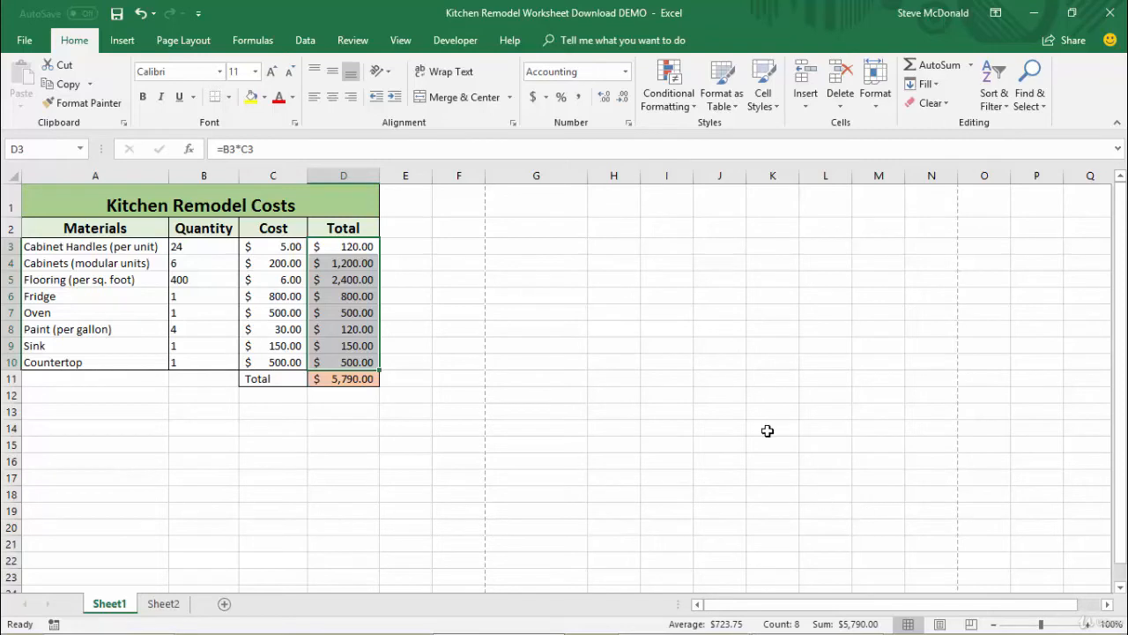
pyautogui.moveTo(561, 298)
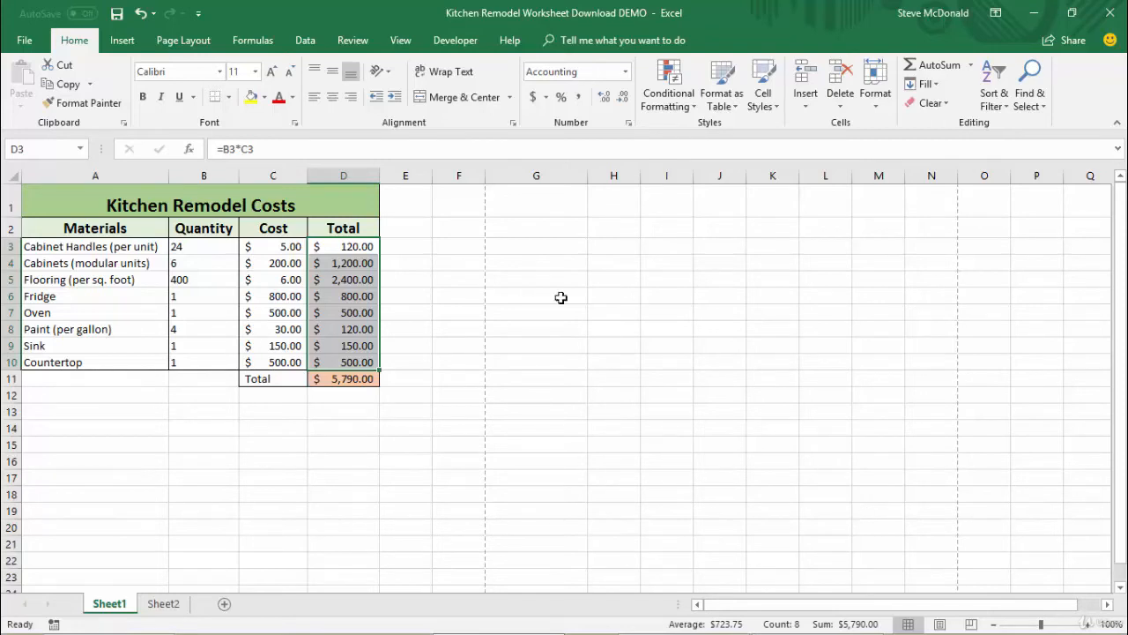
pyautogui.moveTo(694, 543)
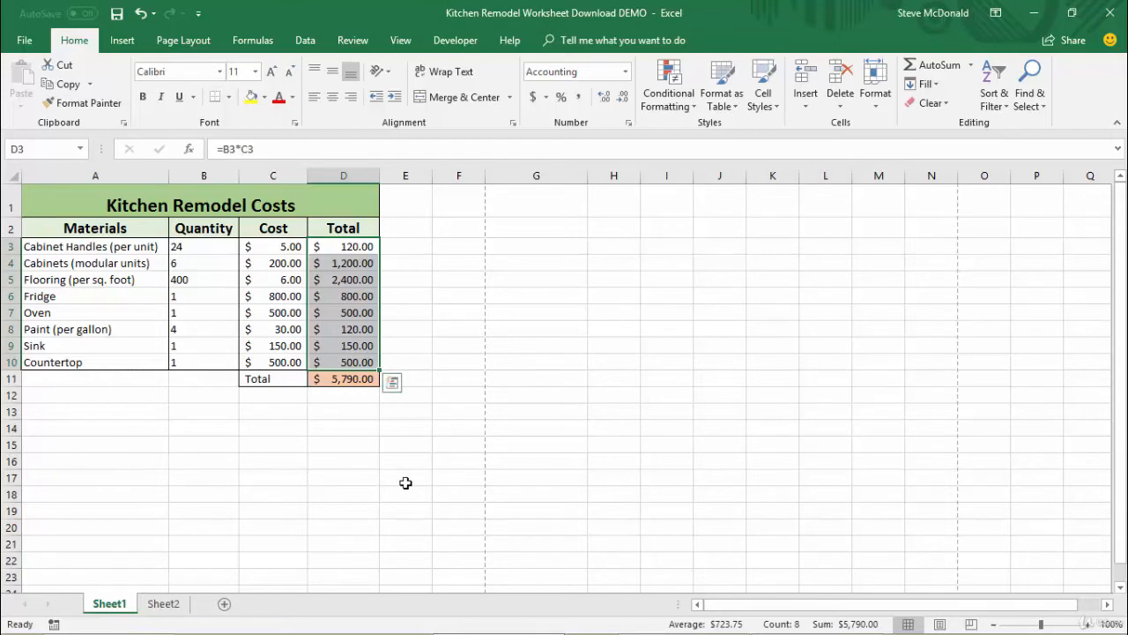
pyautogui.moveTo(198, 419)
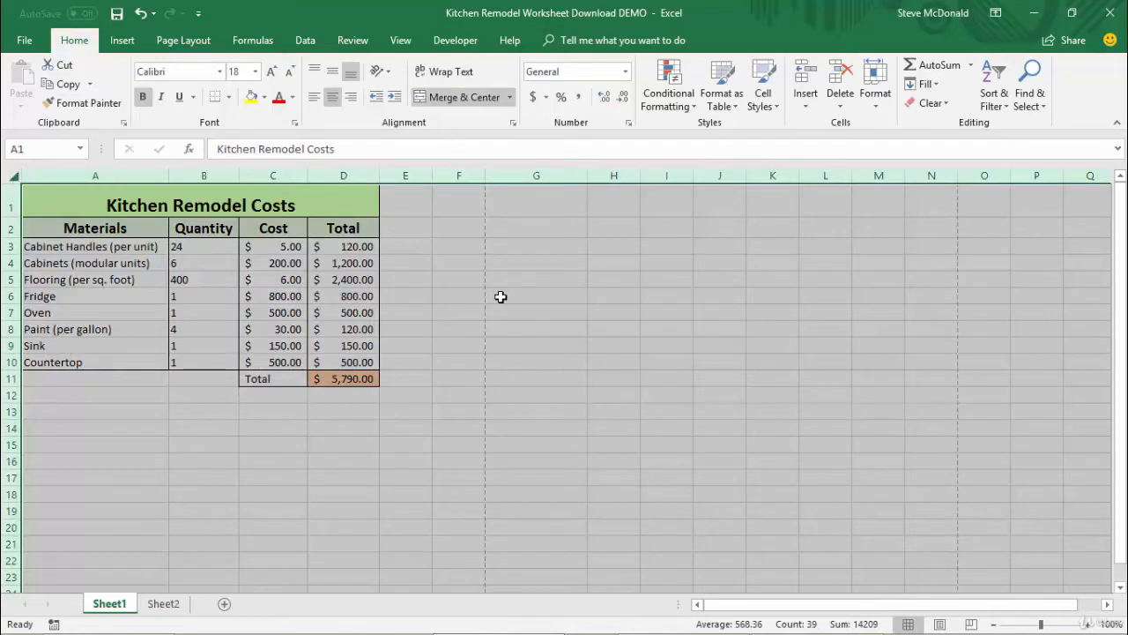
pyautogui.moveTo(554, 430)
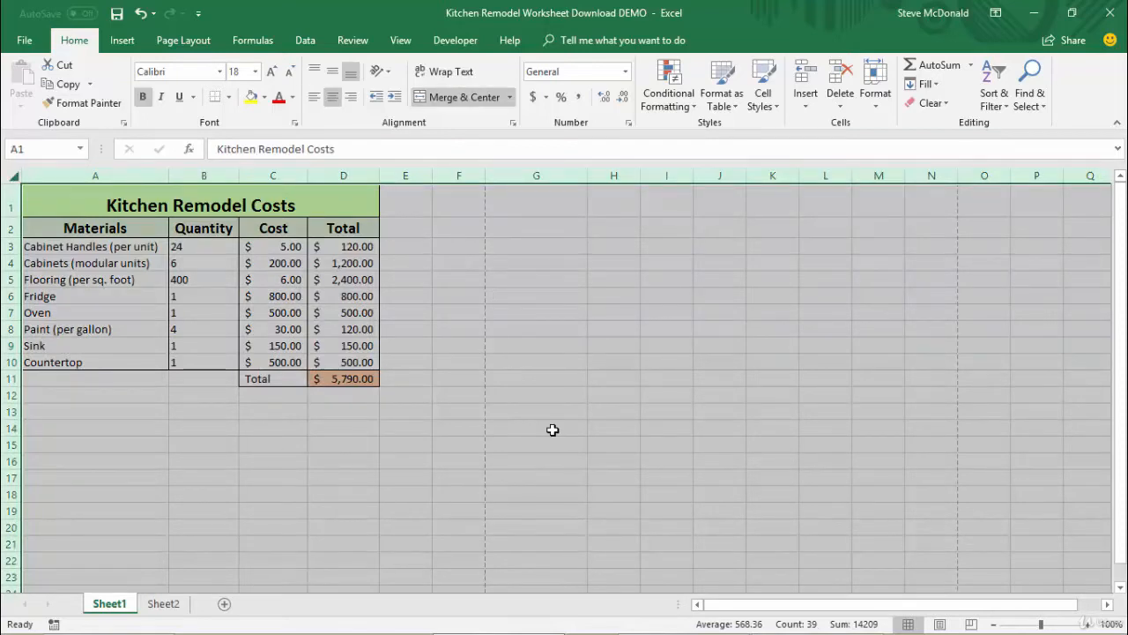
pyautogui.moveTo(815, 606)
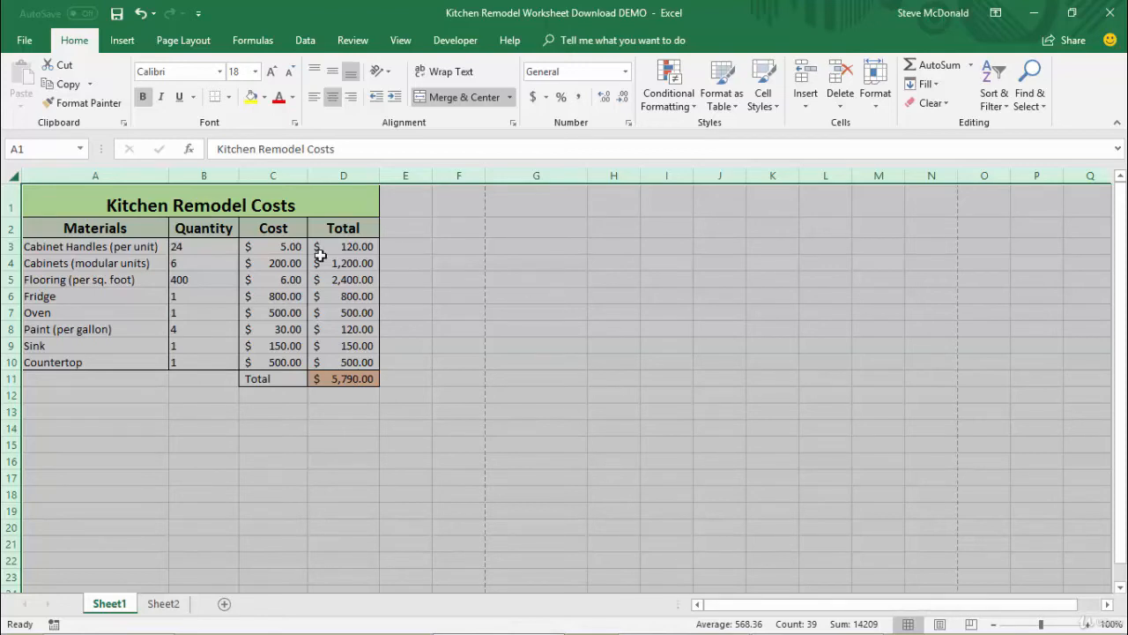
# Step: Clear the full-sheet selection by selecting the Cabinet Handles quantity, 24
pyautogui.click(204, 247)
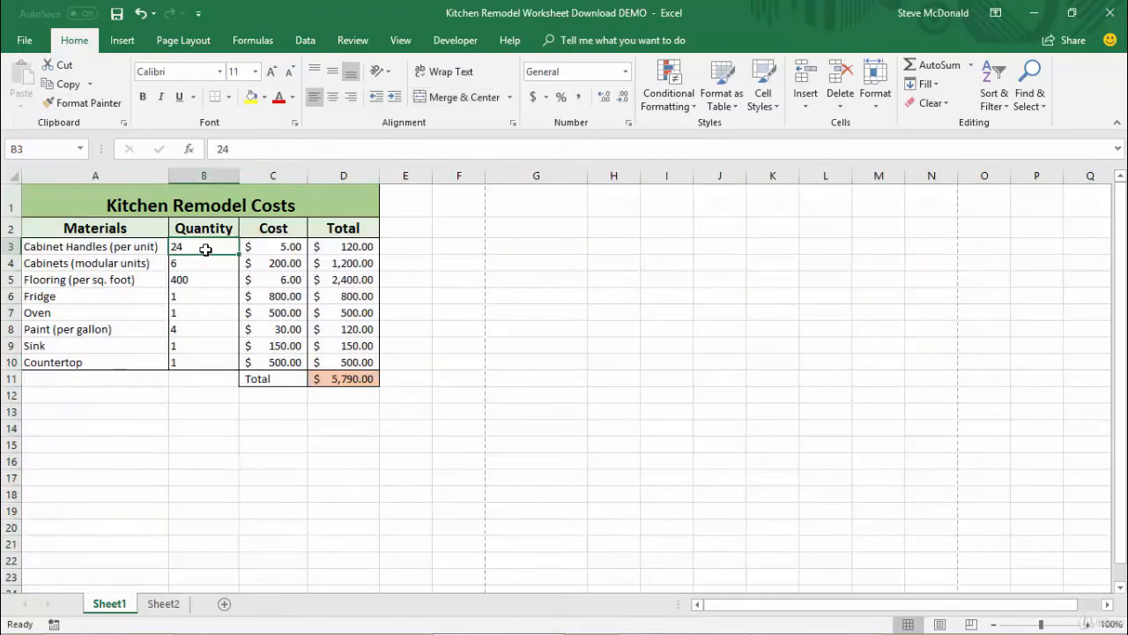
pyautogui.moveTo(219, 247)
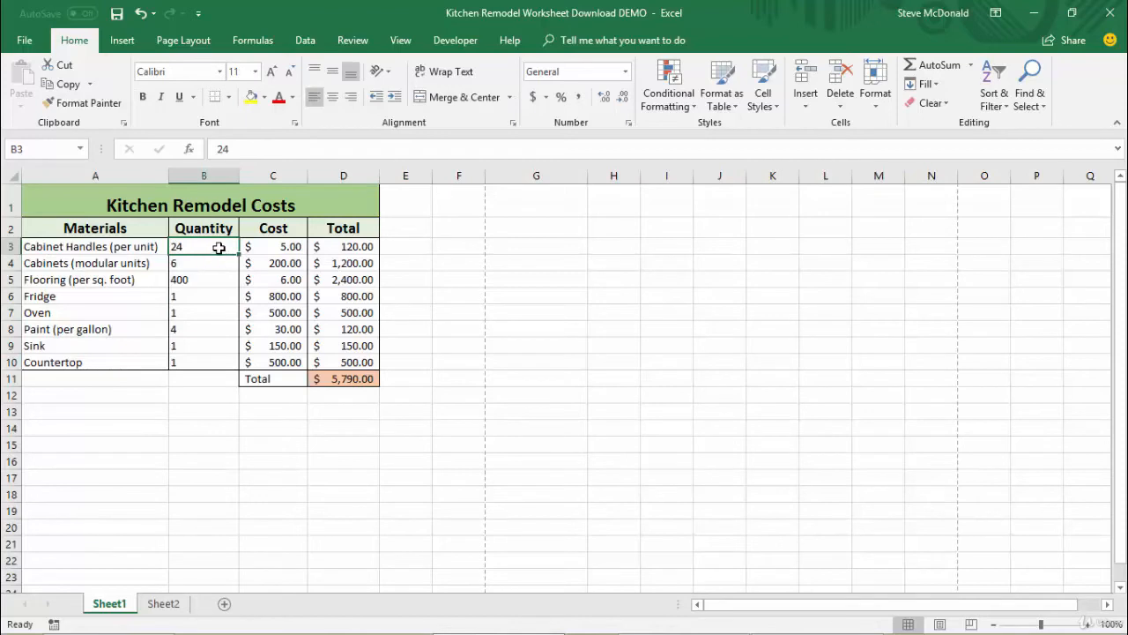
# Step: Select the Quantity cells including Paint, then start selecting the Cost values from Fridge down
pyautogui.click(406, 361)
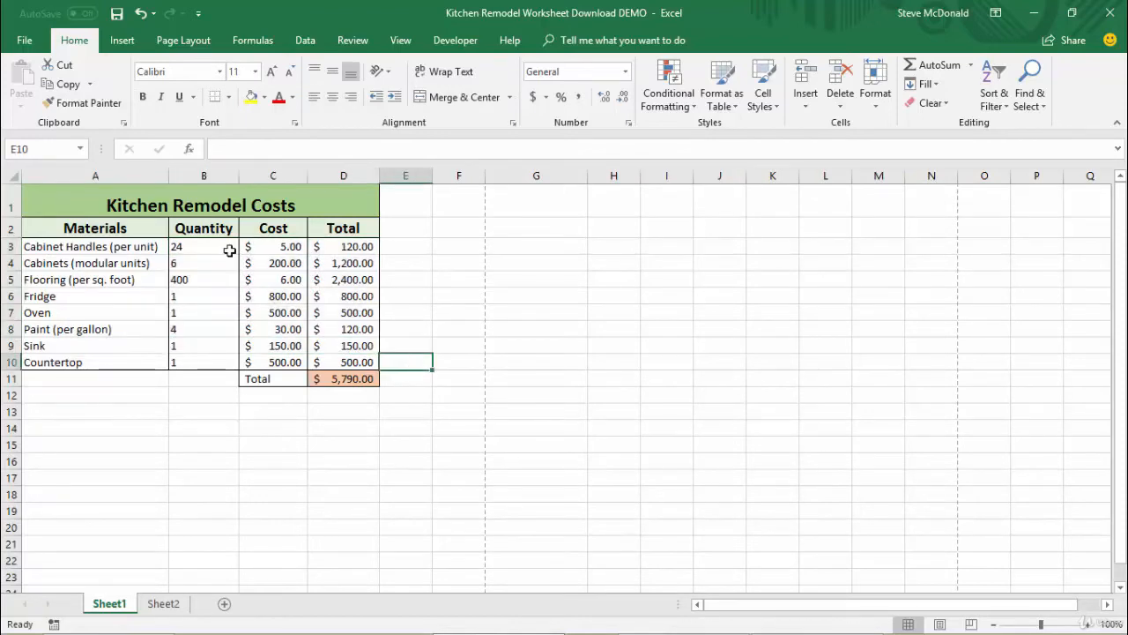
pyautogui.click(204, 247)
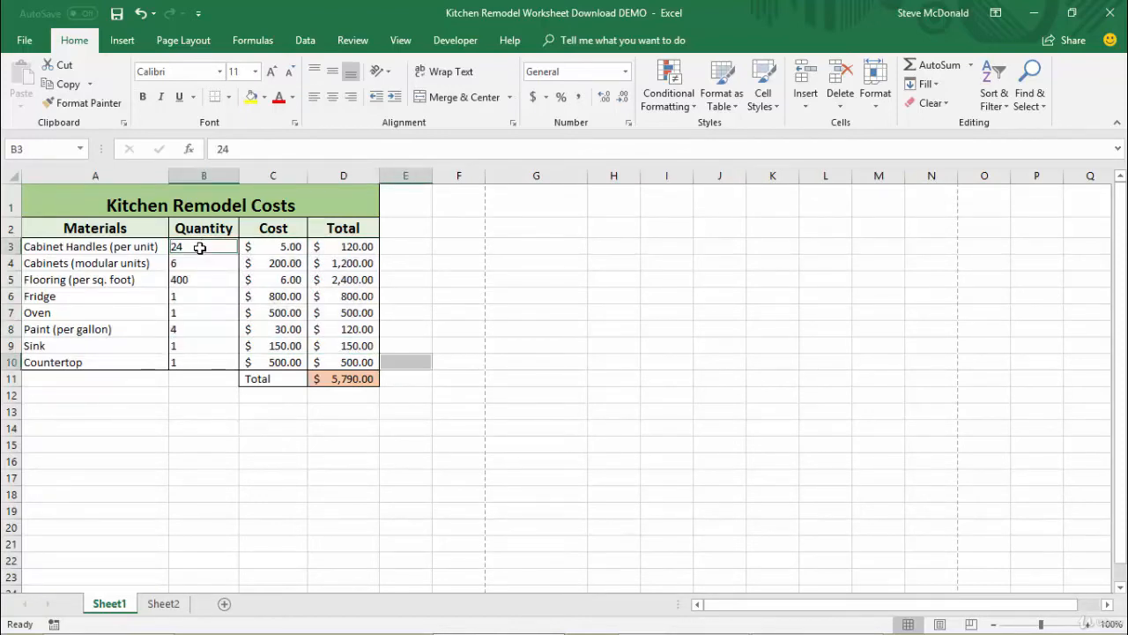
pyautogui.moveTo(203, 246); pyautogui.dragTo(203, 312)
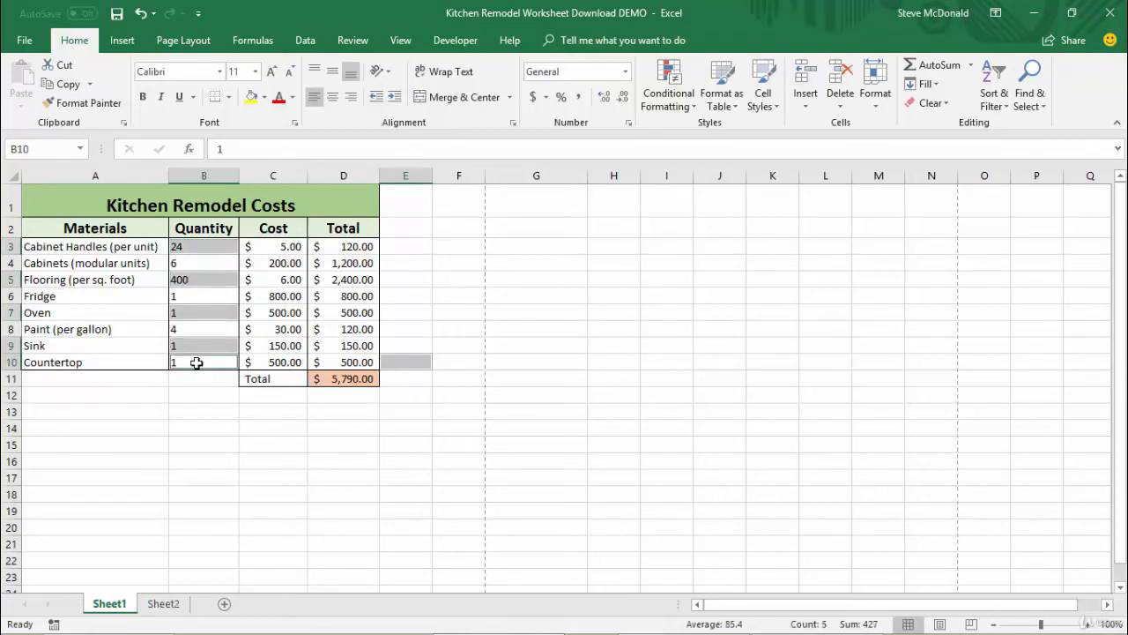
pyautogui.click(536, 362)
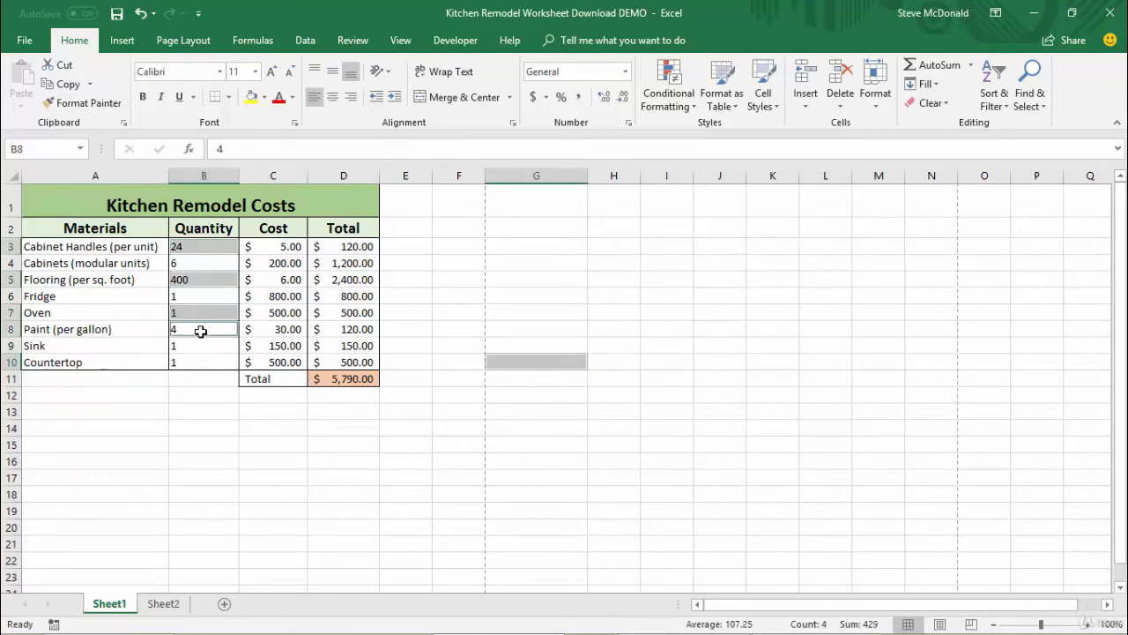
pyautogui.click(204, 361)
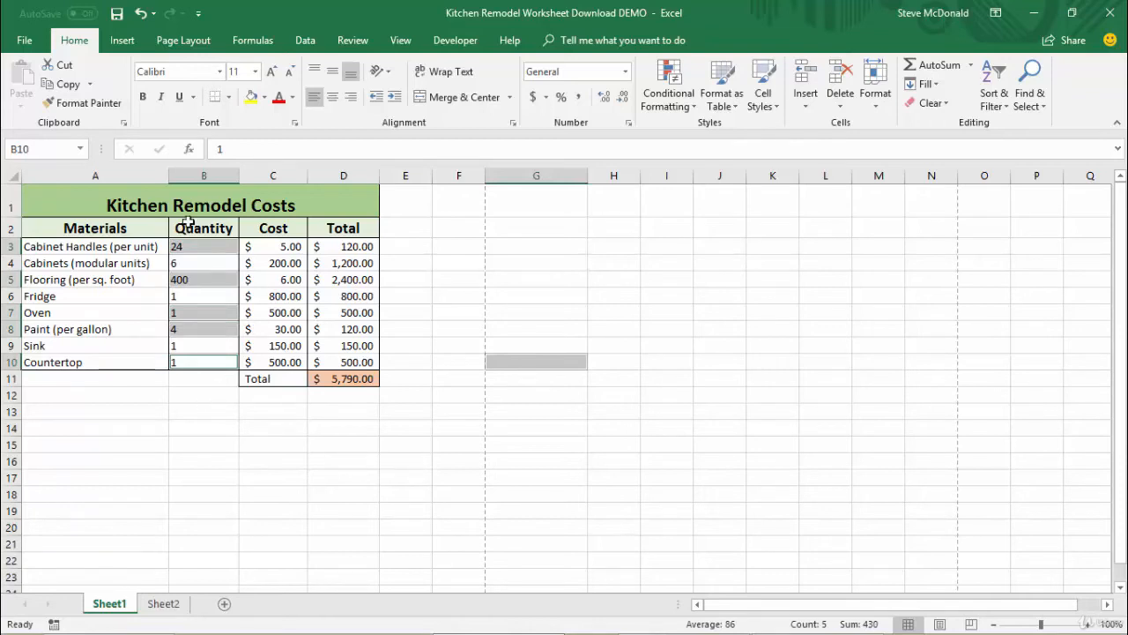
pyautogui.moveTo(358, 423)
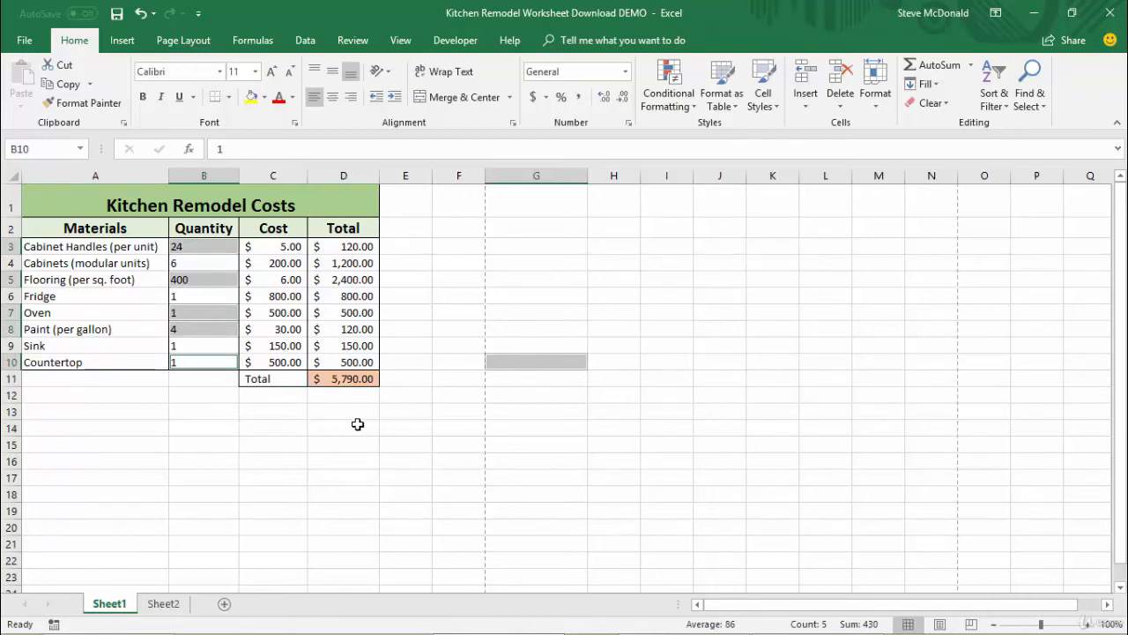
pyautogui.click(342, 428)
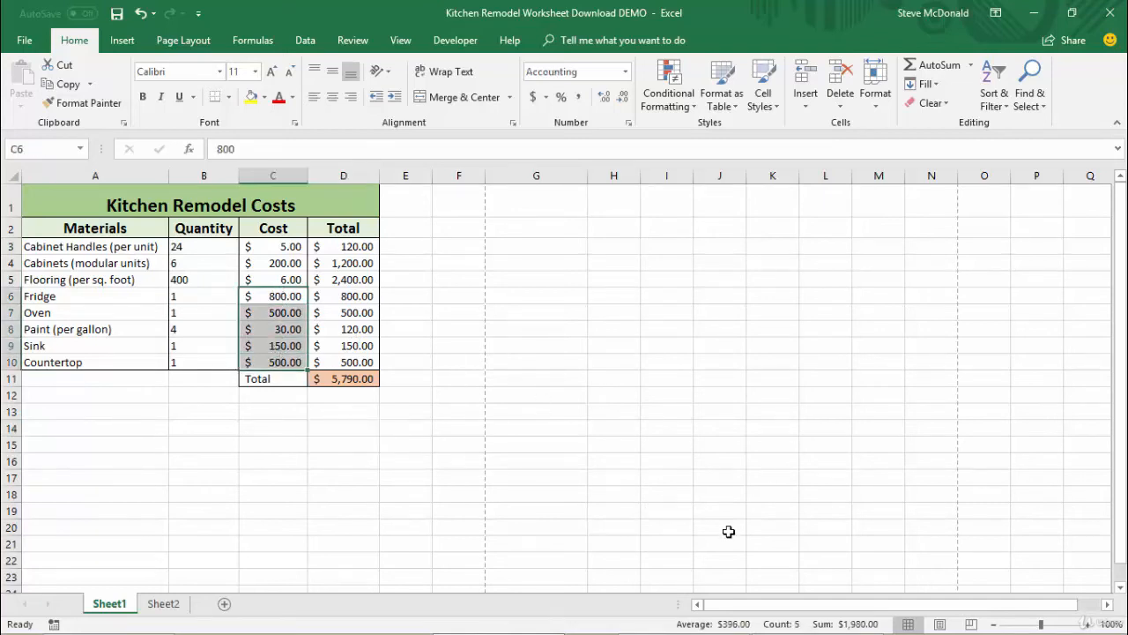
pyautogui.moveTo(661, 629)
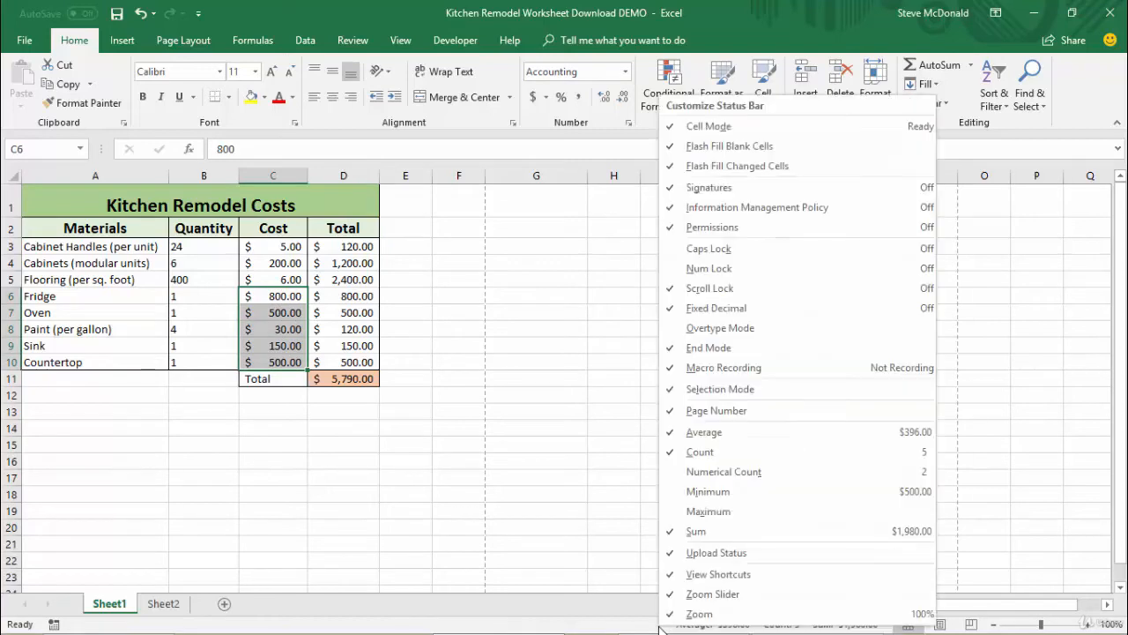
pyautogui.moveTo(708, 246)
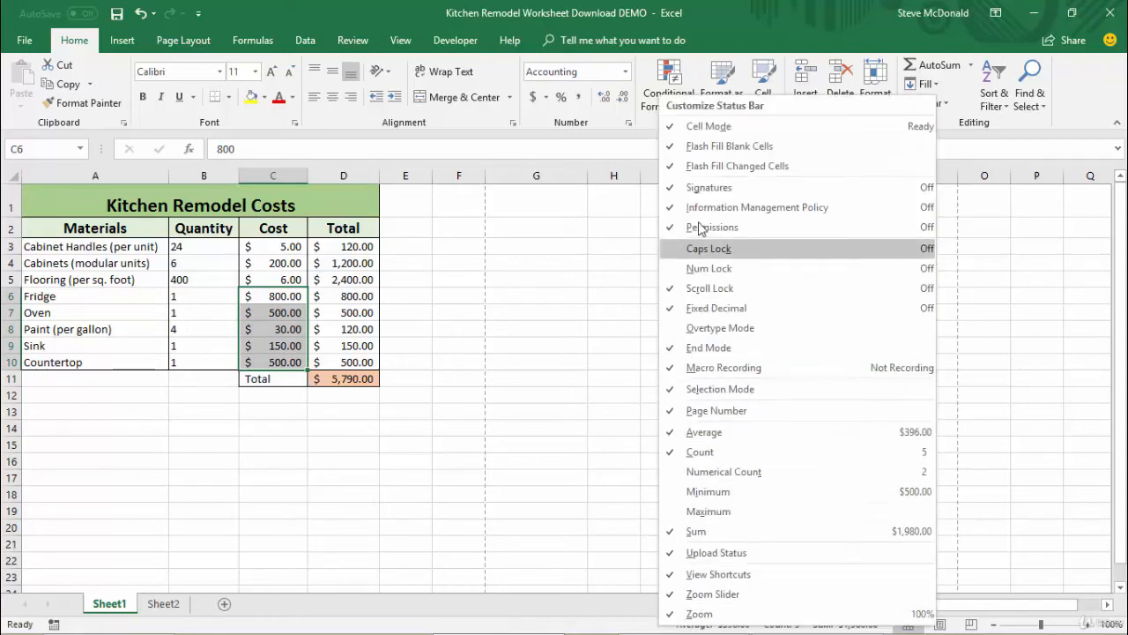
pyautogui.moveTo(793, 592)
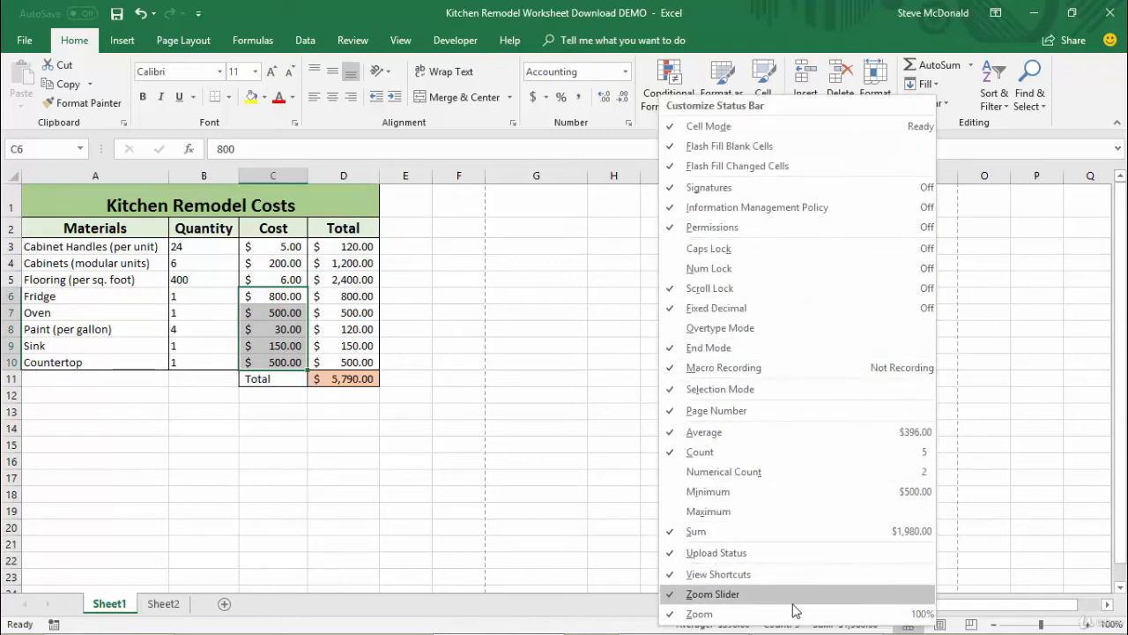
pyautogui.moveTo(698, 614)
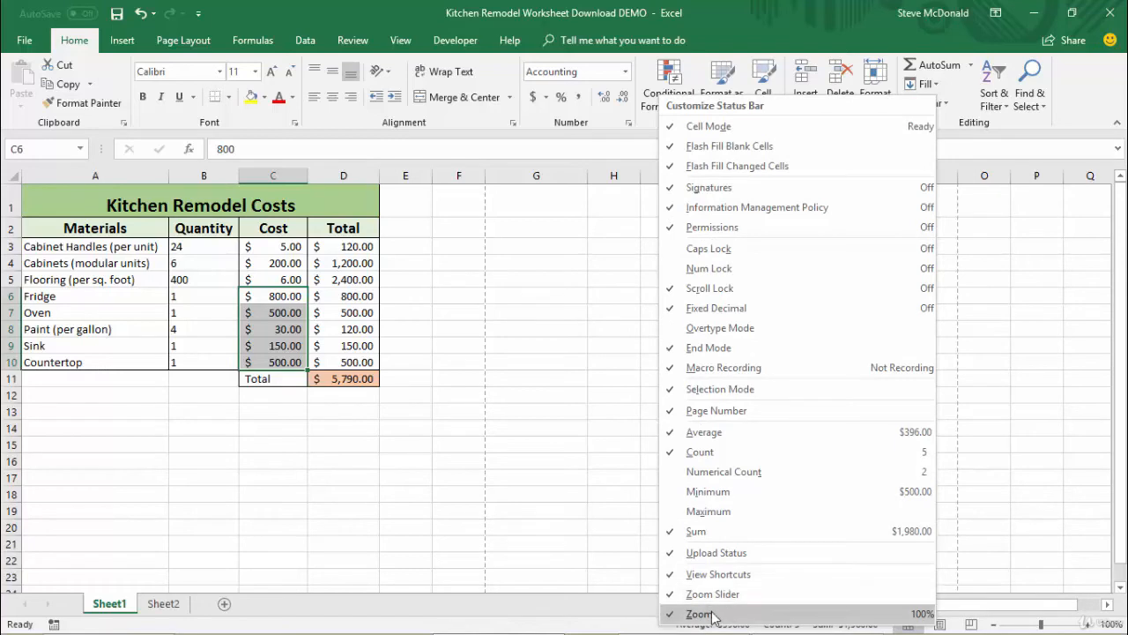
pyautogui.moveTo(712, 592)
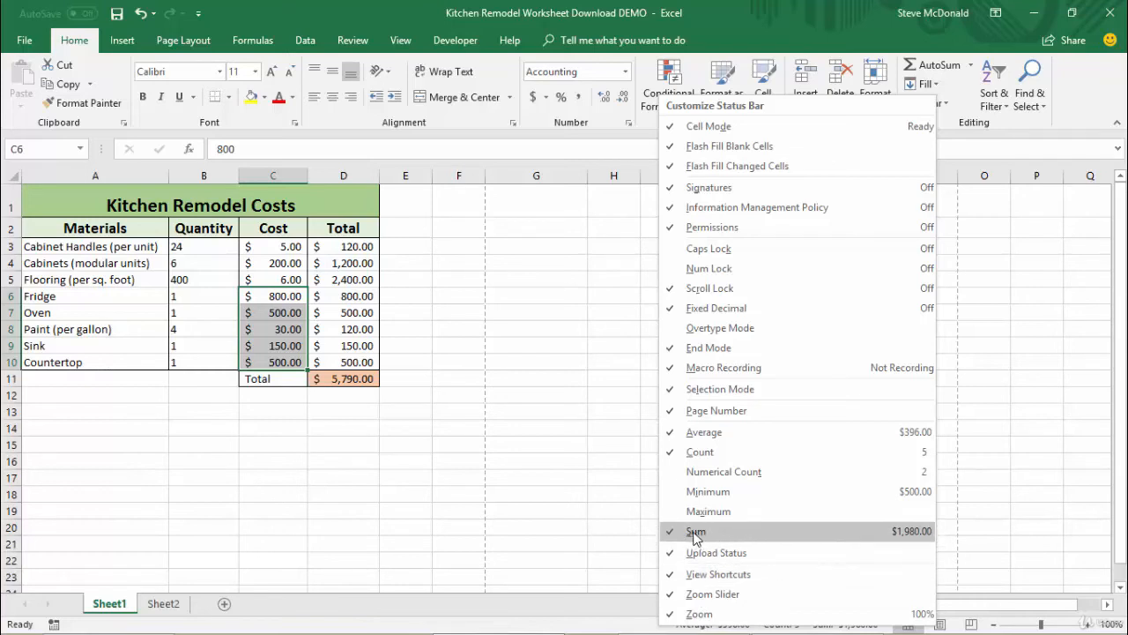
pyautogui.moveTo(714, 511)
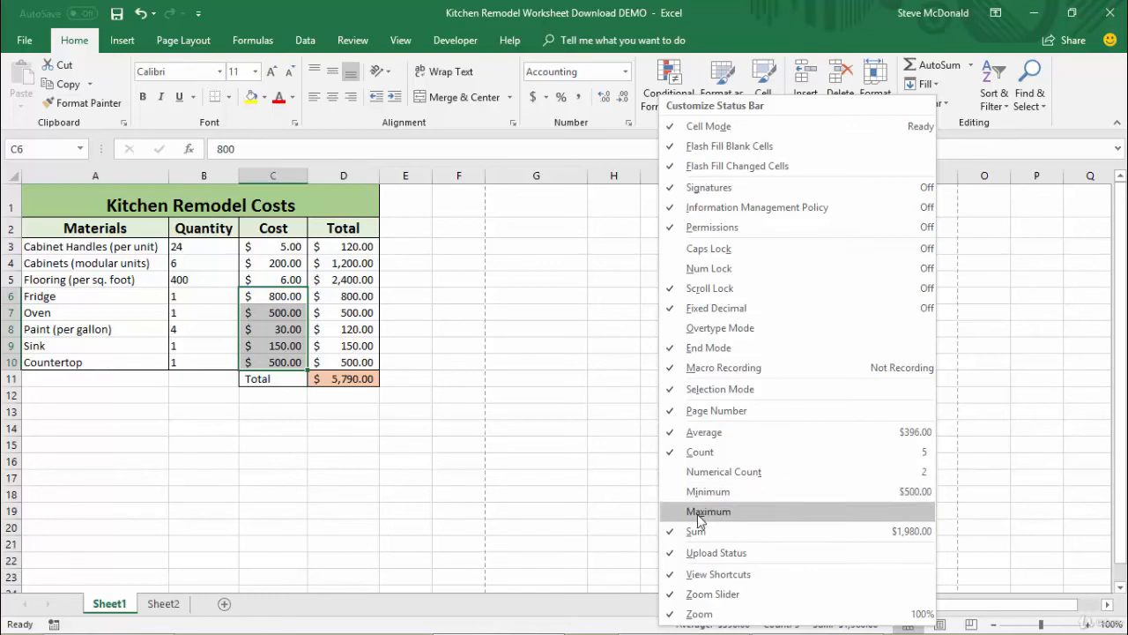
pyautogui.moveTo(744, 227)
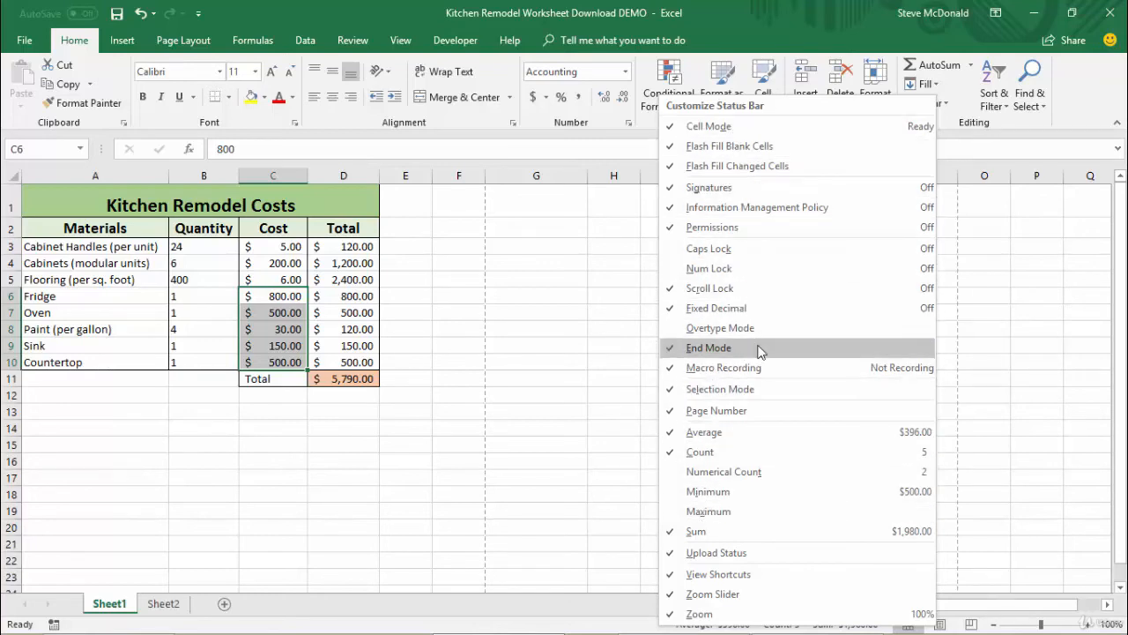
pyautogui.moveTo(762, 452)
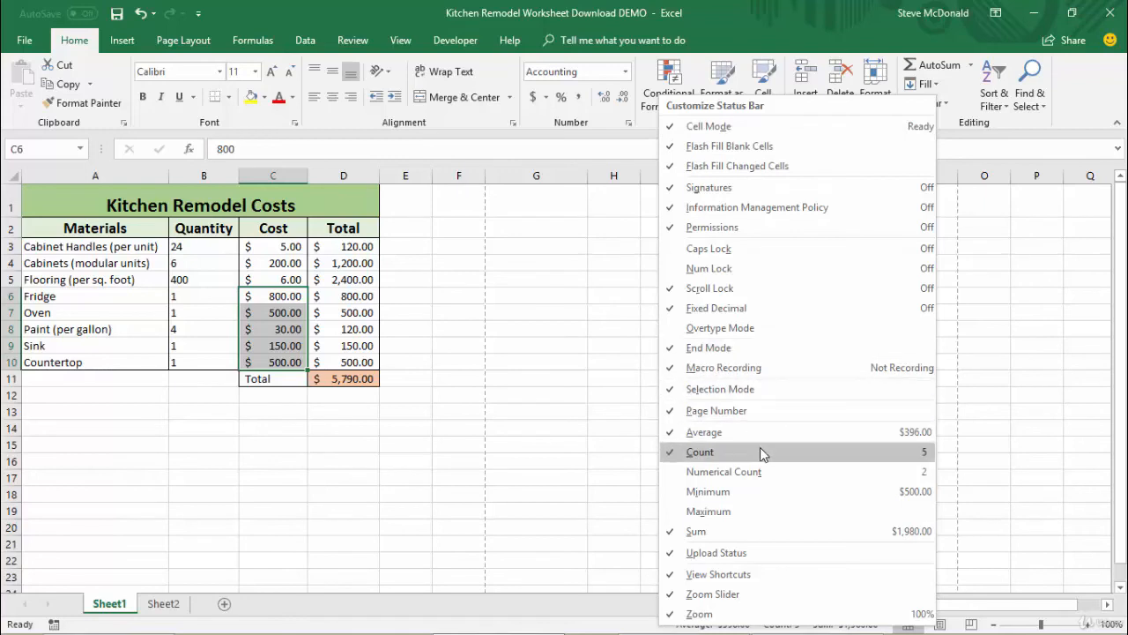
pyautogui.moveTo(748, 529)
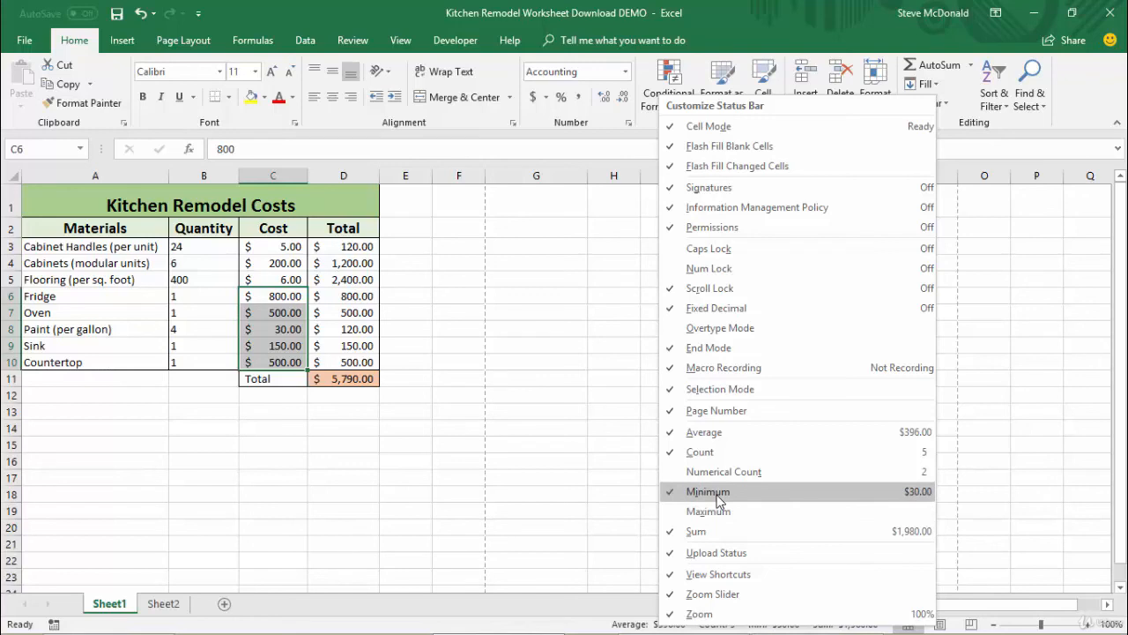
# Step: Add Minimum ($30.00) to the status bar summary for the Fridge-to-Countertop costs
pyautogui.click(709, 490)
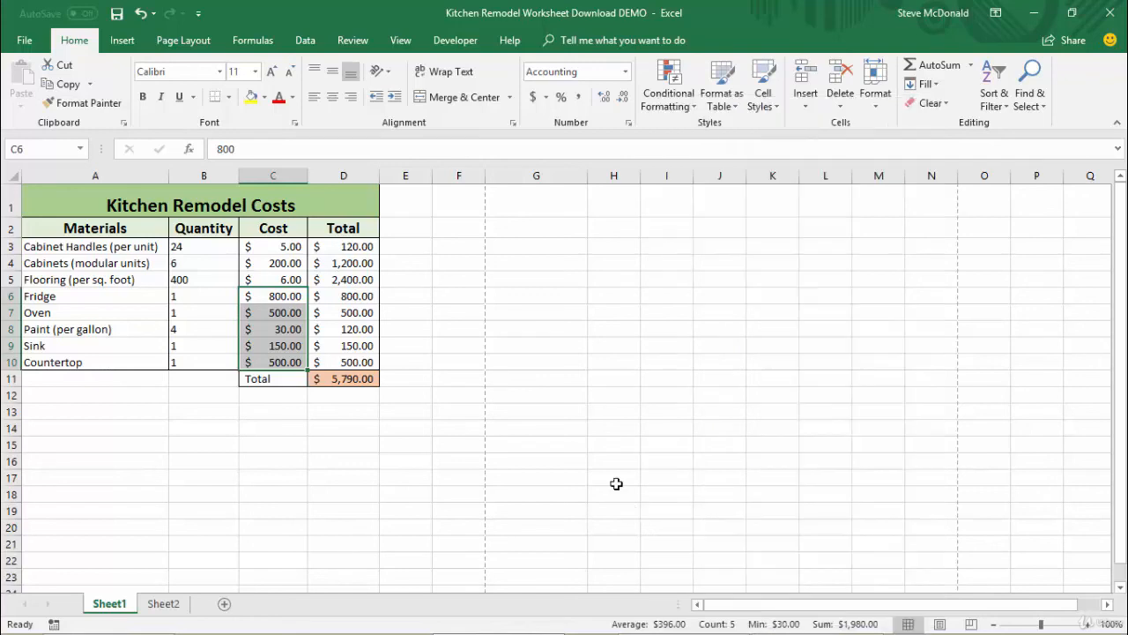
pyautogui.moveTo(756, 624)
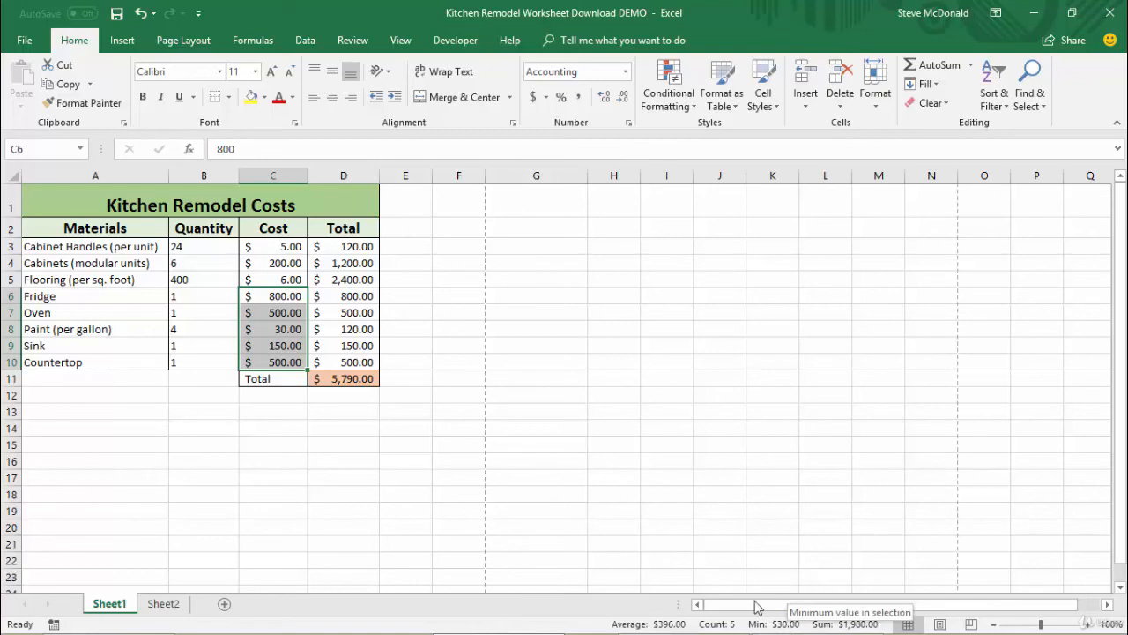
pyautogui.moveTo(654, 436)
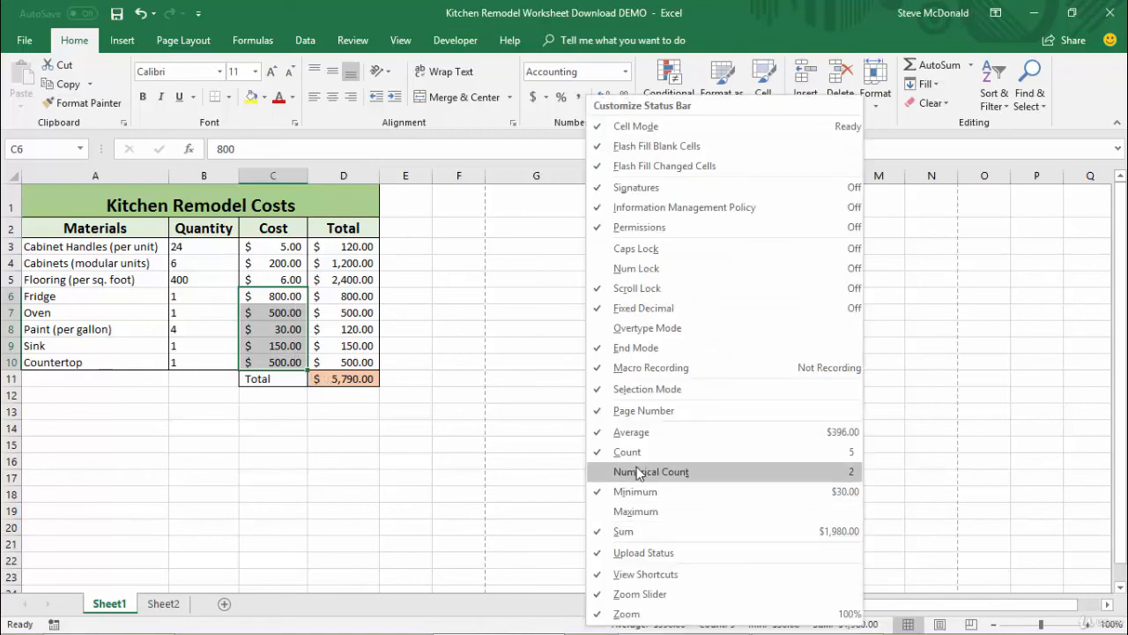
pyautogui.moveTo(626, 530)
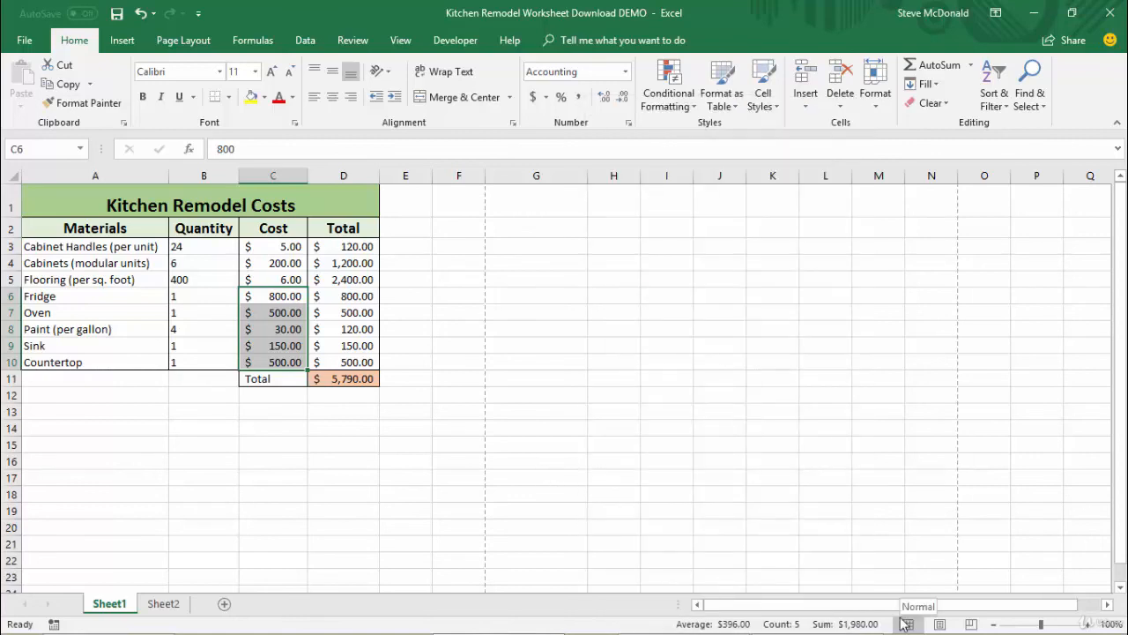
# Step: Select all eight quantities B3:B10 to see average 54.75, count 8, sum 438
pyautogui.moveTo(204, 247); pyautogui.dragTo(204, 361)
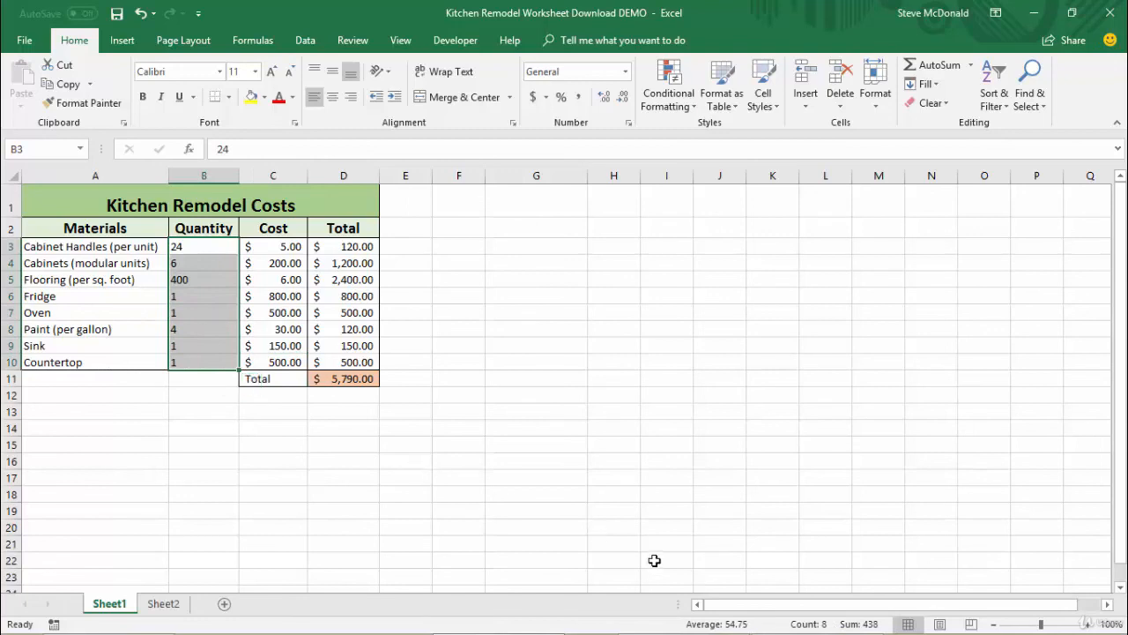
pyautogui.moveTo(449, 378)
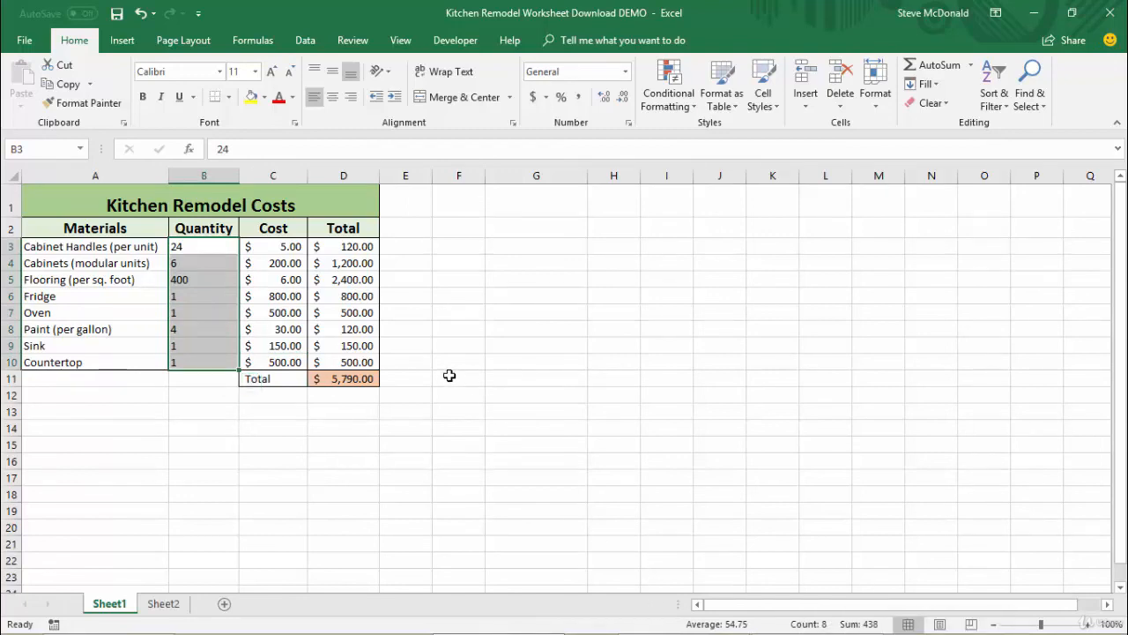
pyautogui.moveTo(448, 376)
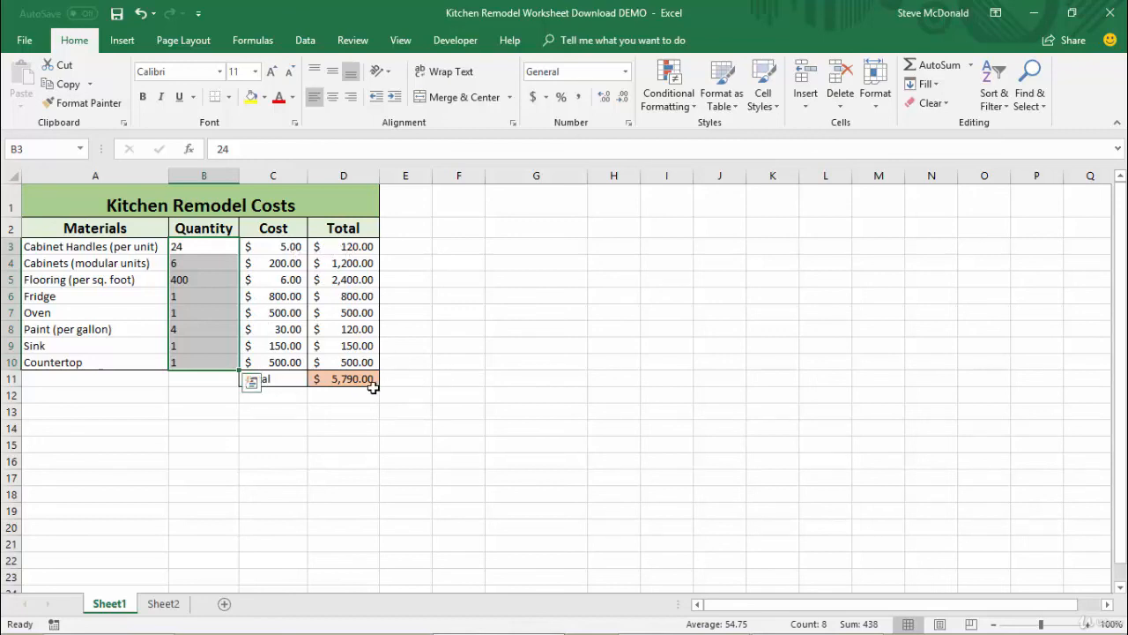
pyautogui.moveTo(339, 238)
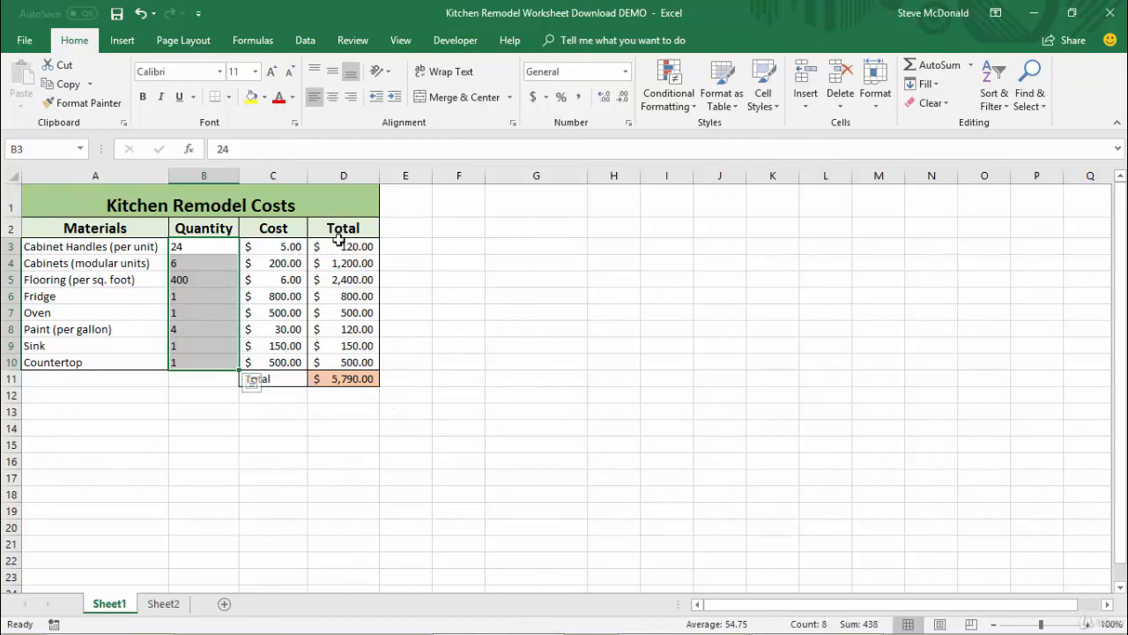